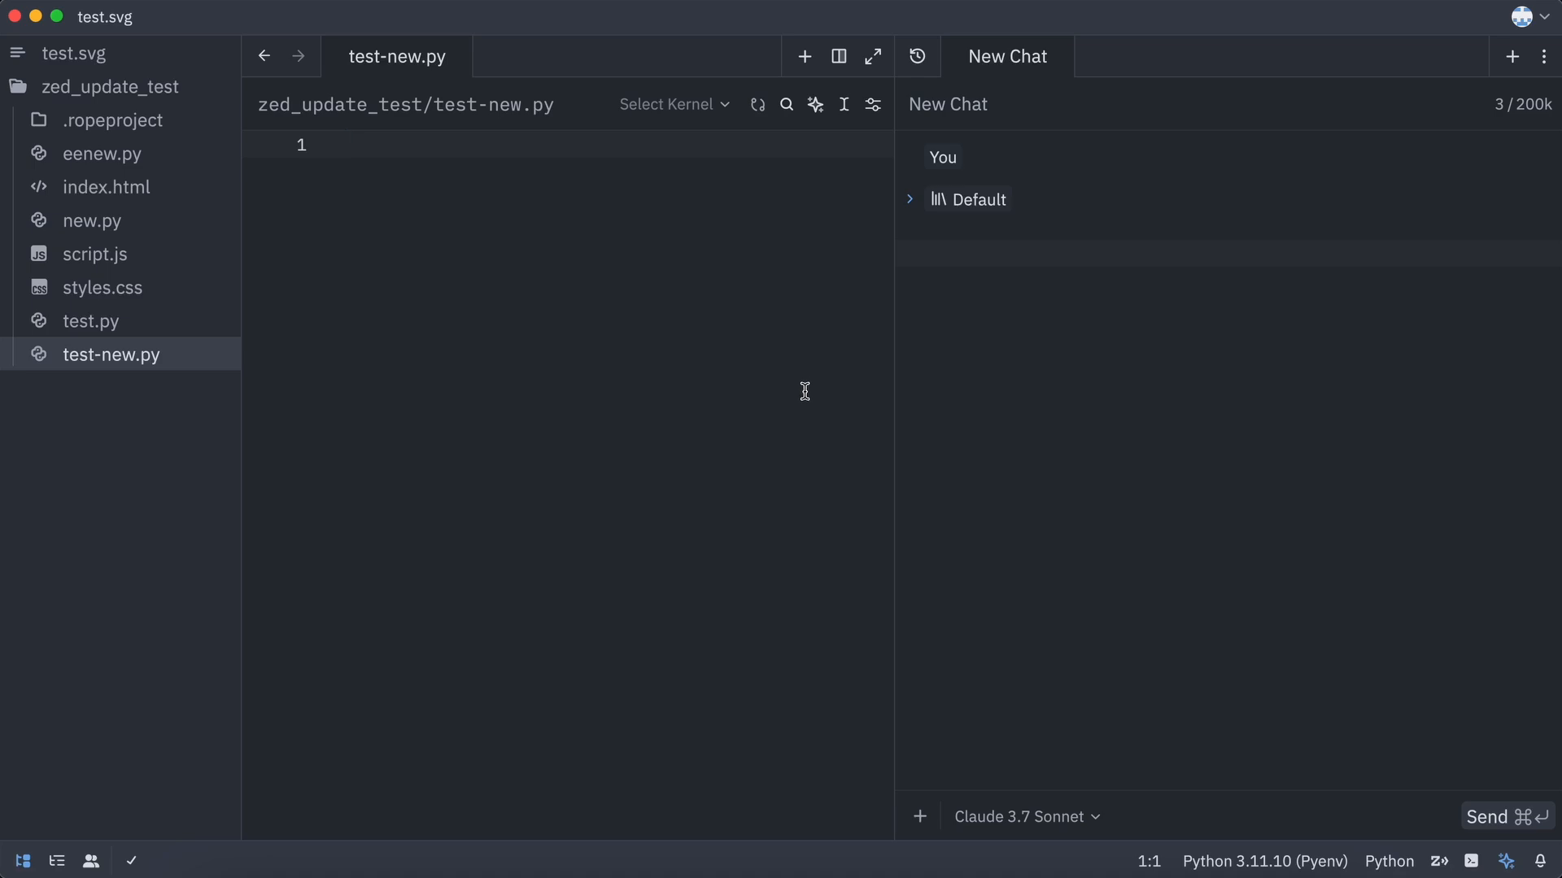
mouse_move(921, 410)
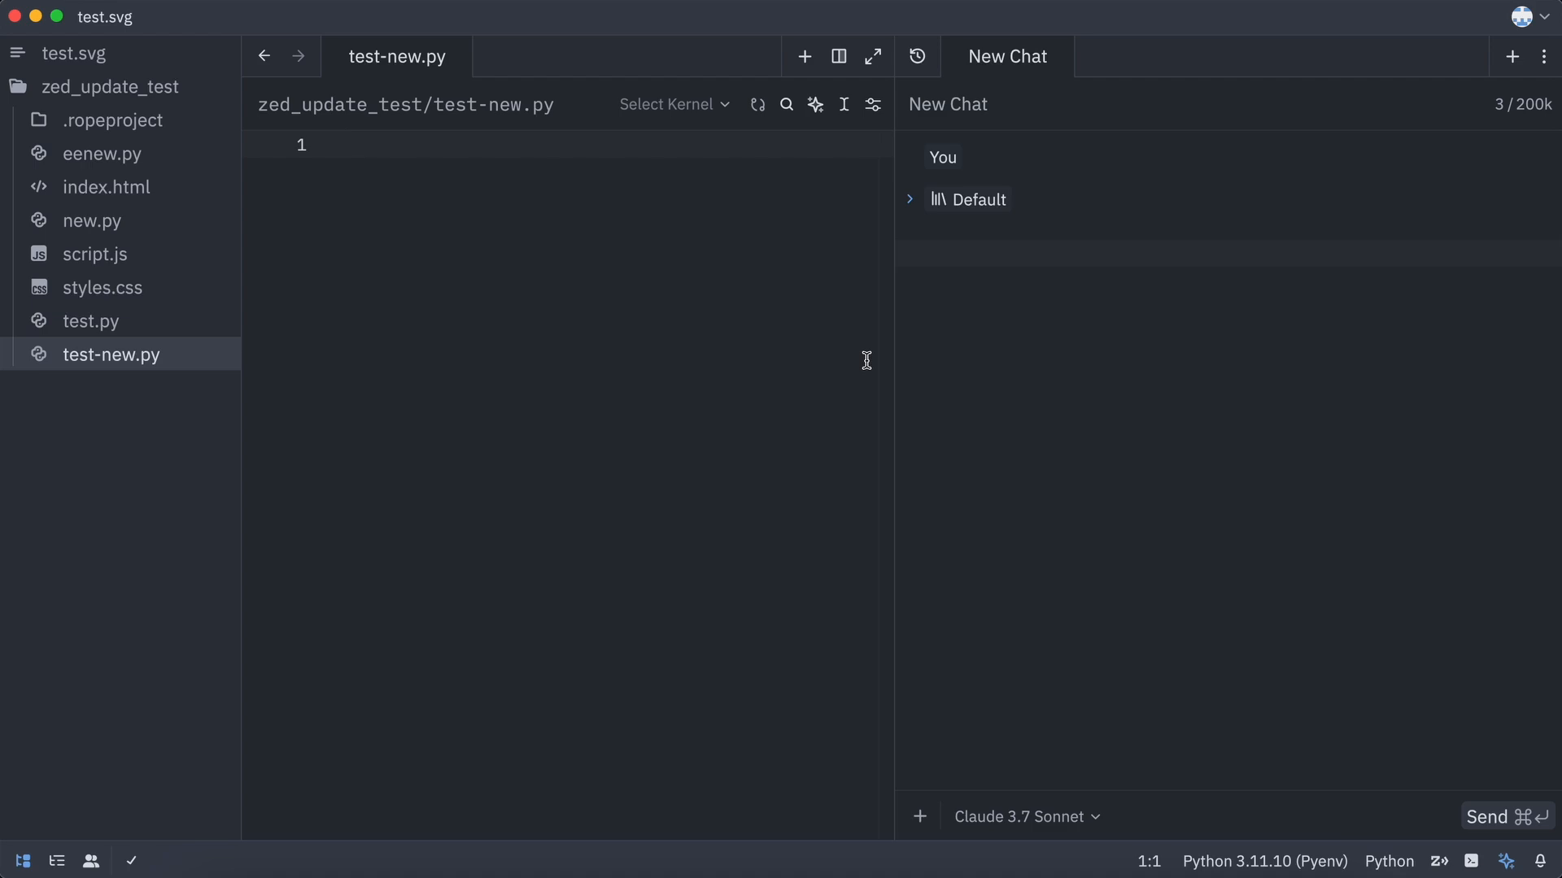
mouse_move(944, 230)
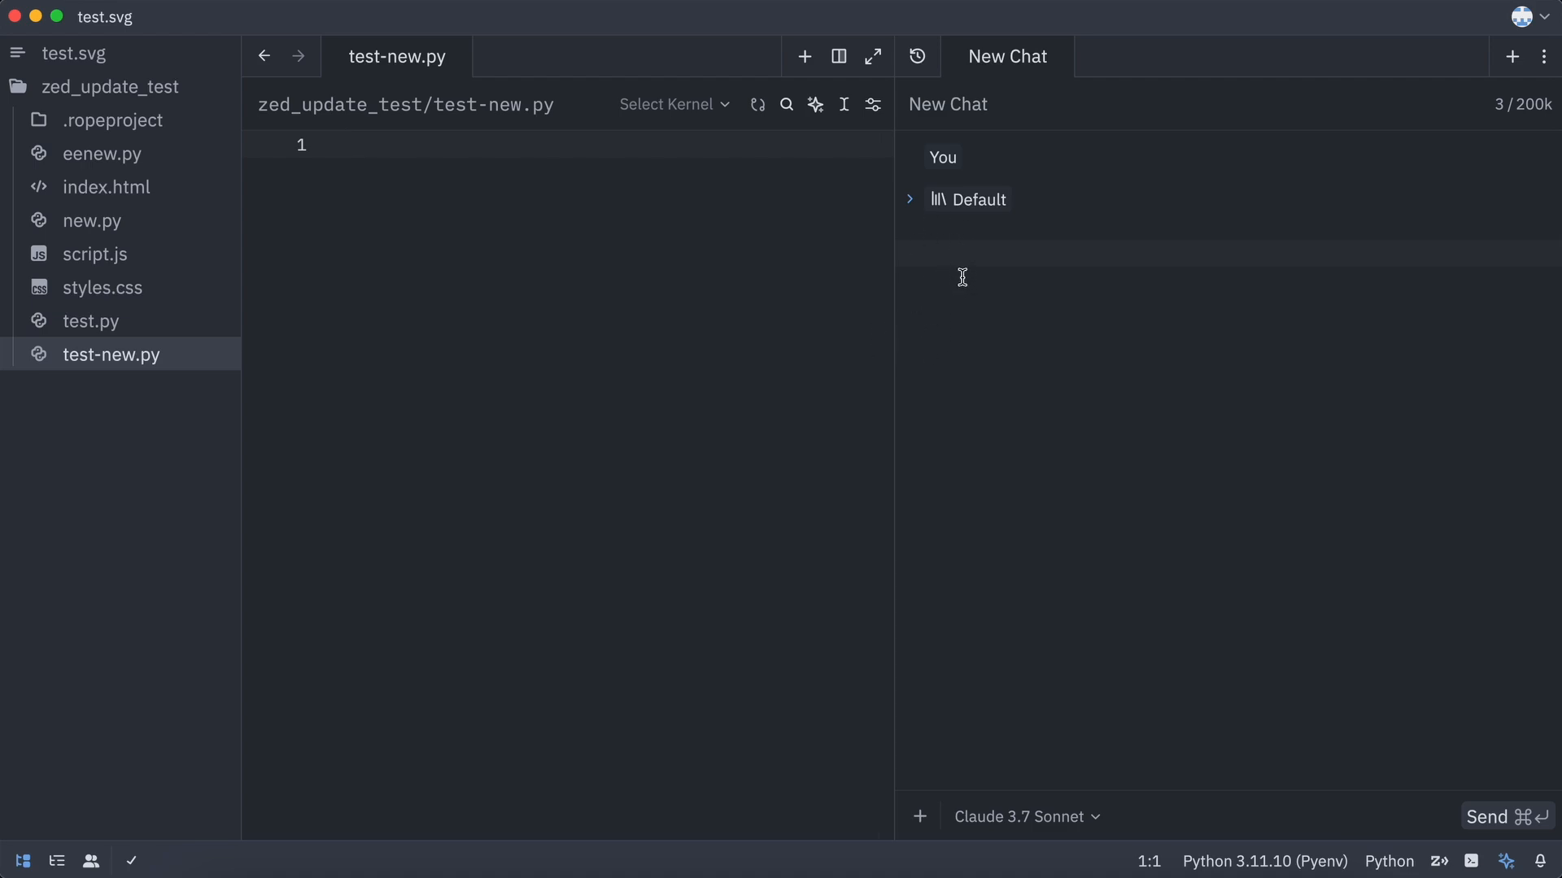
mouse_move(979, 290)
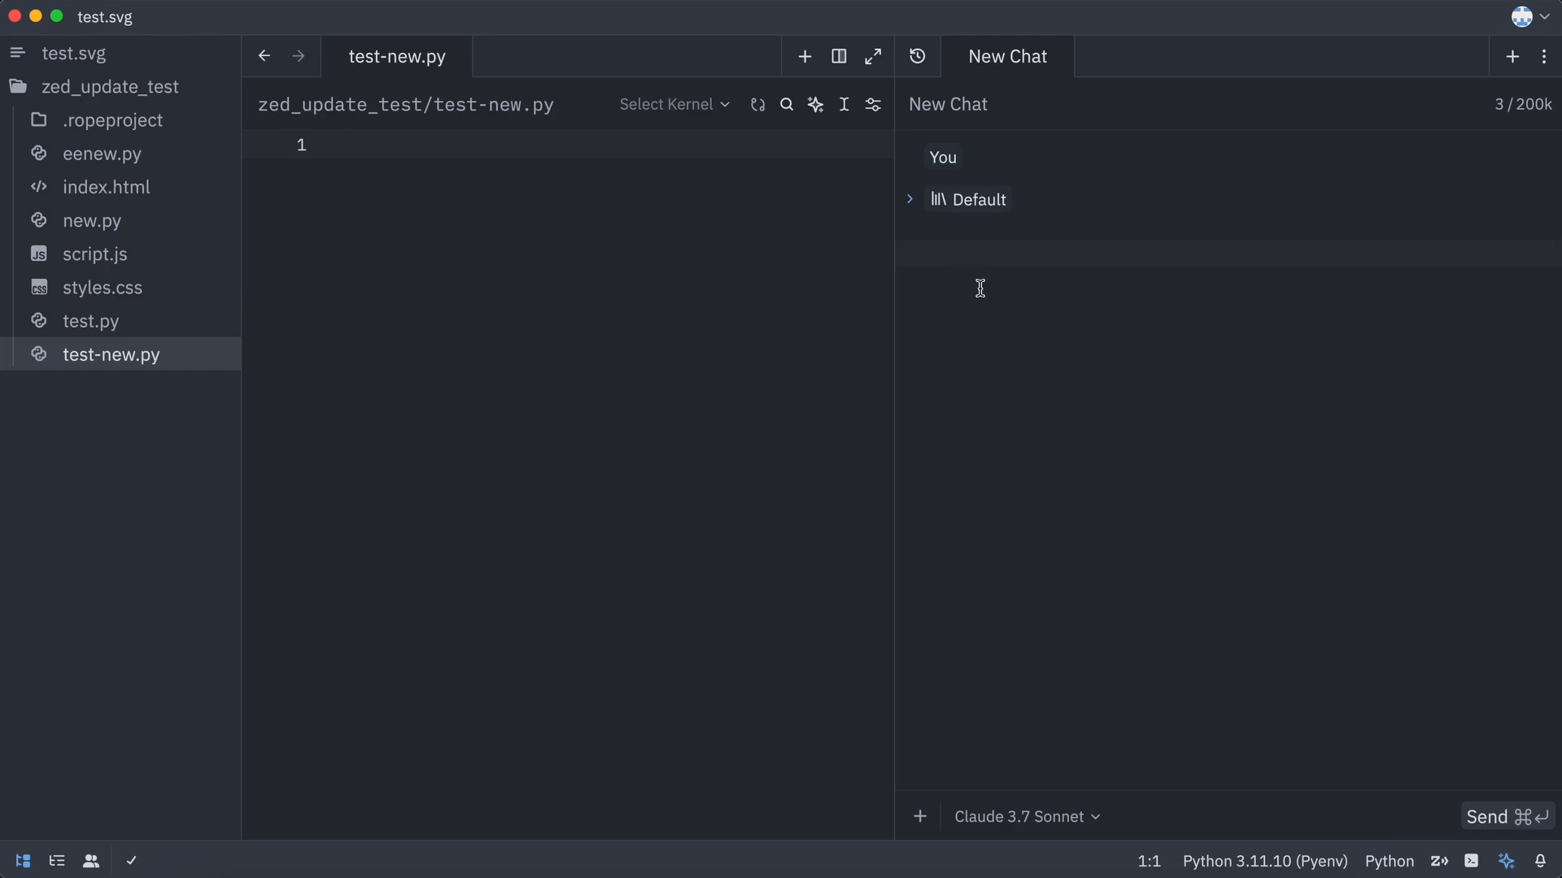
mouse_move(1471, 60)
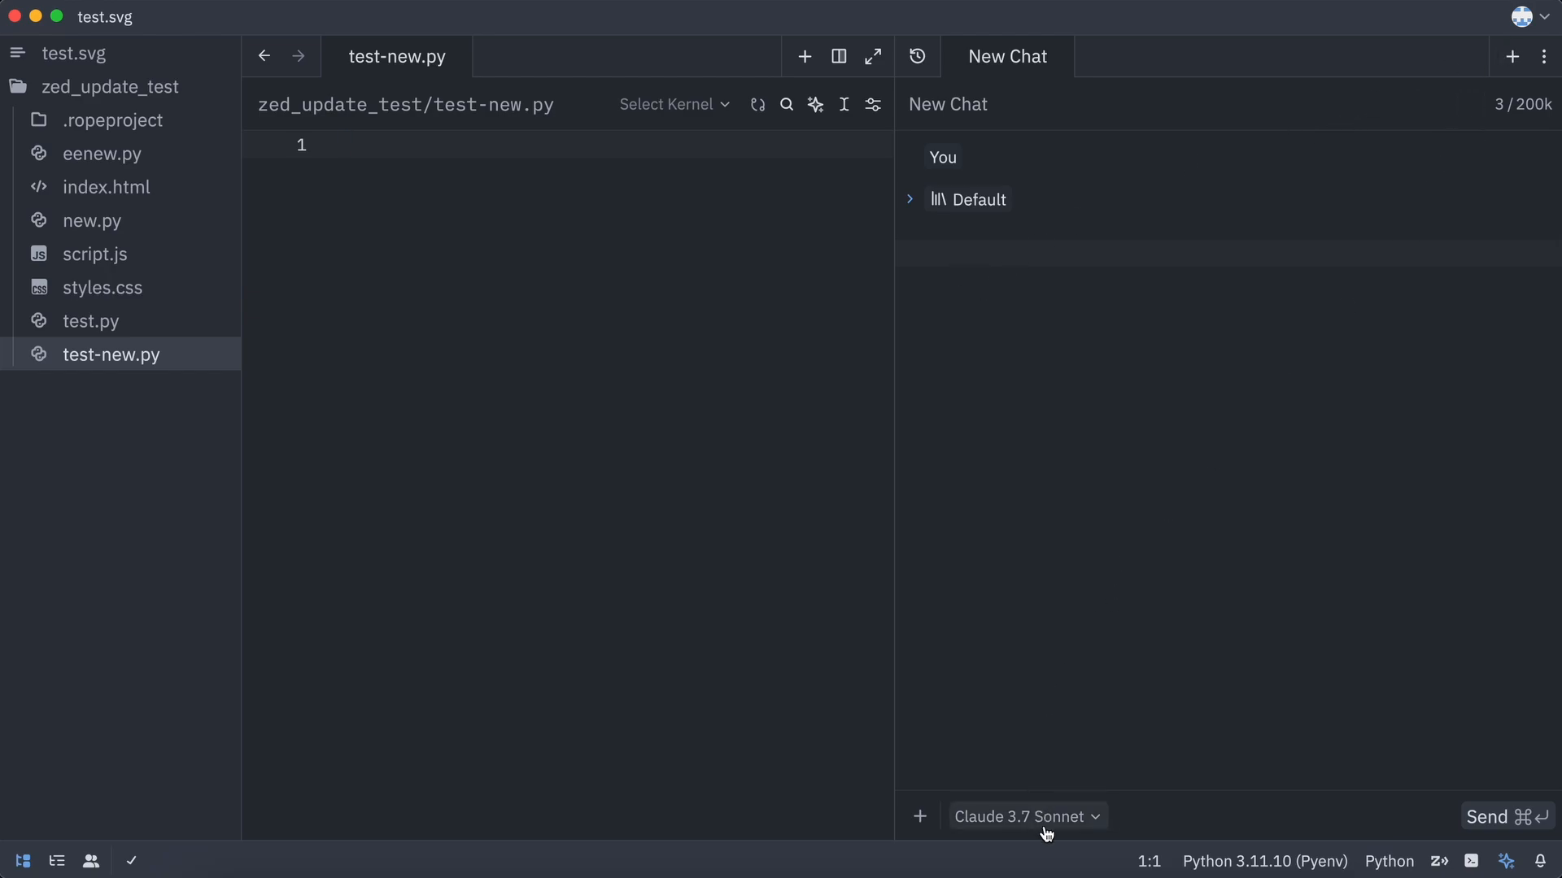
Send the assistant the question 'Which is bigger 9.9 or 9.11?' and receive its answer that 9.9 is larger.
click(1023, 816)
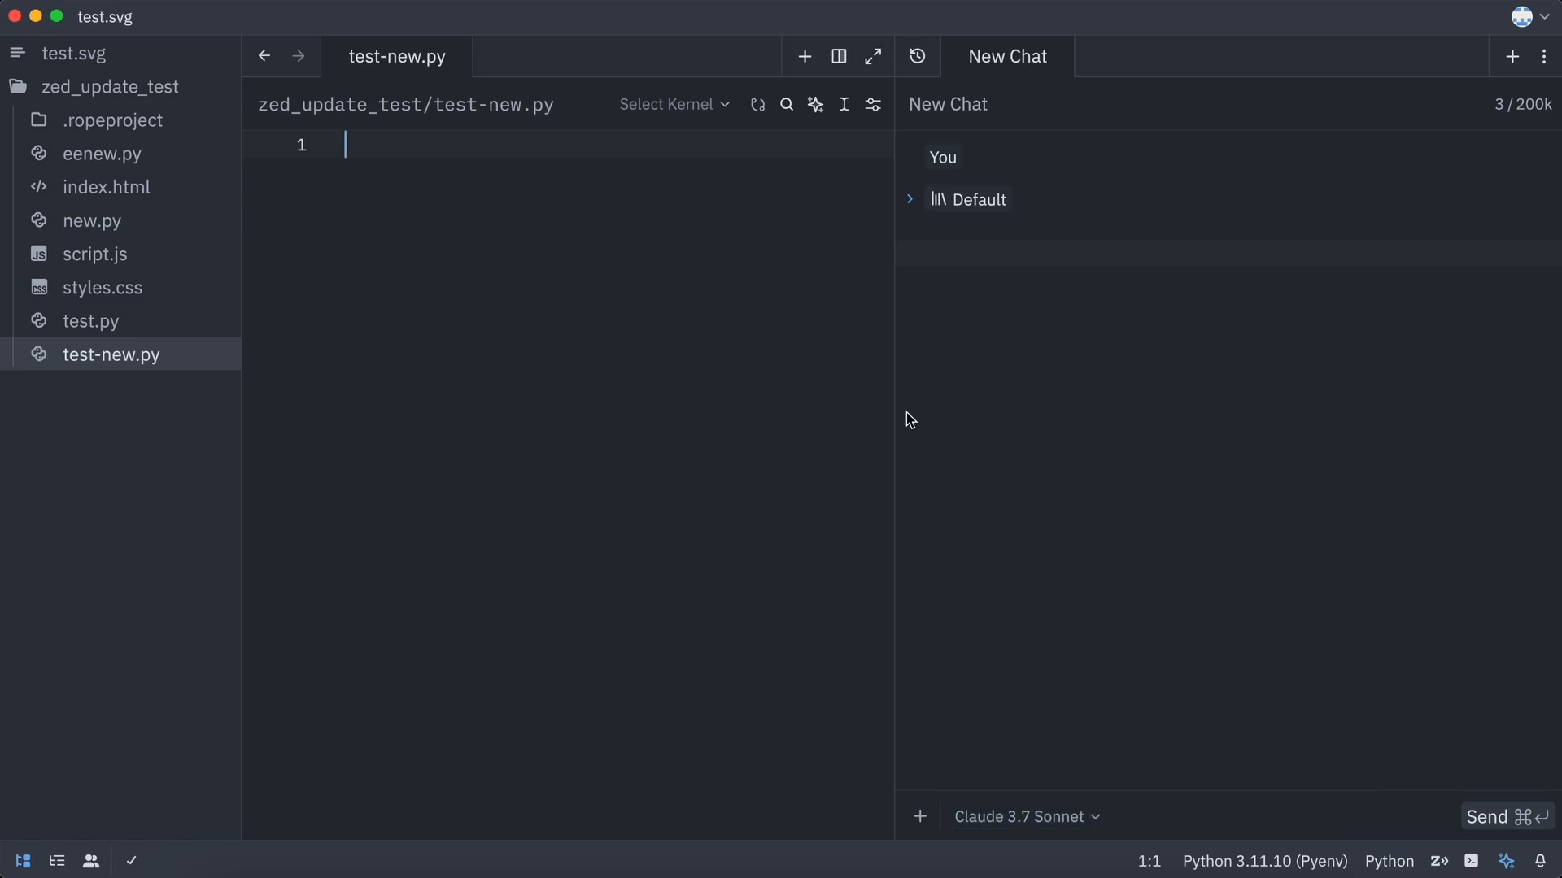
click(1524, 16)
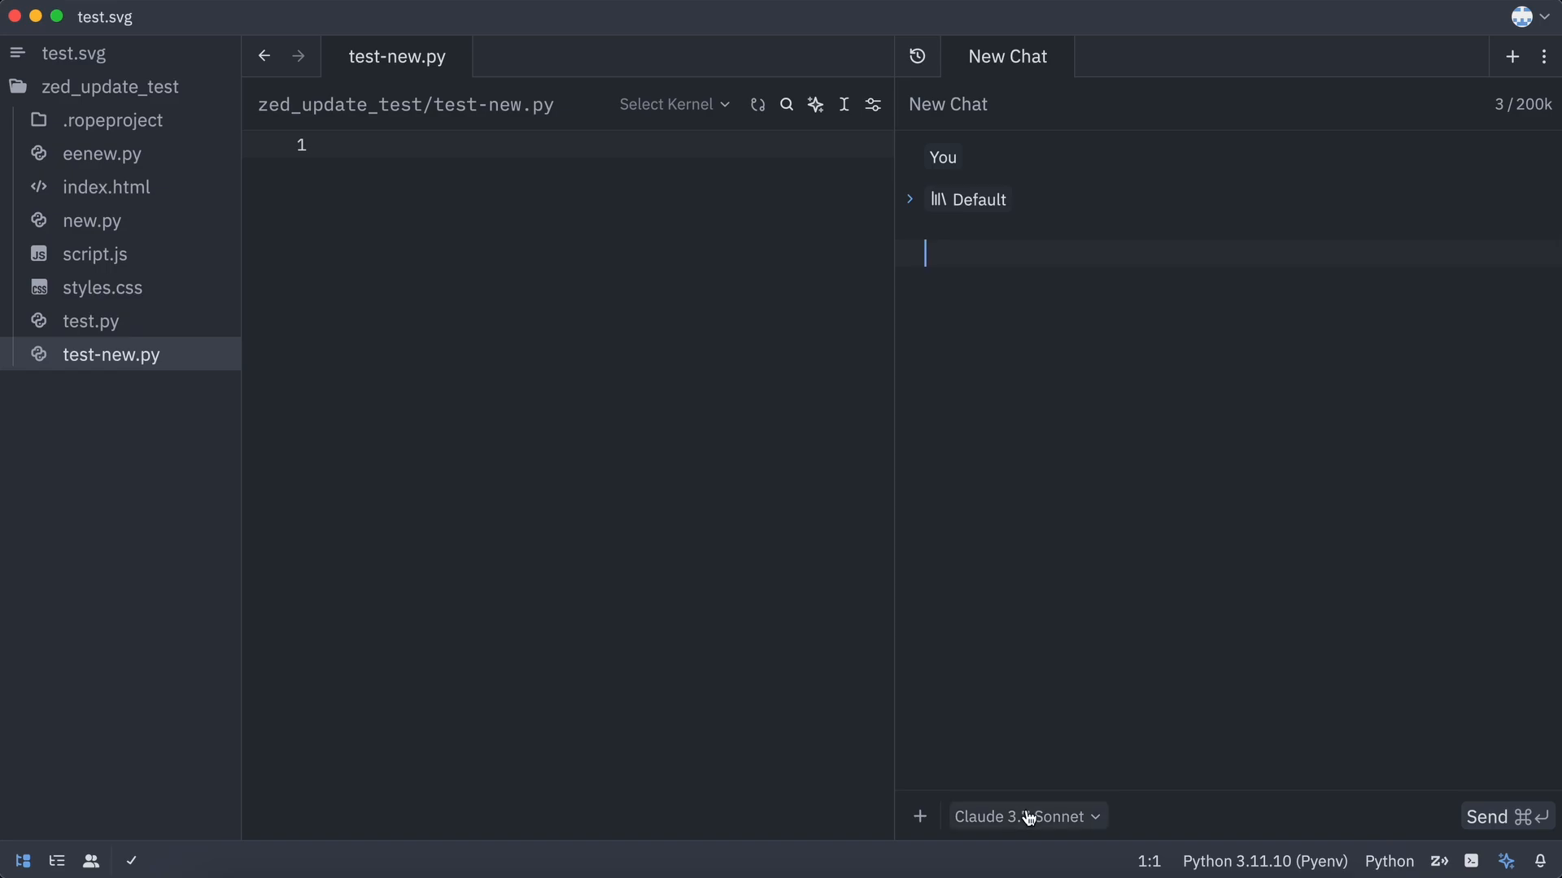
click(1026, 817)
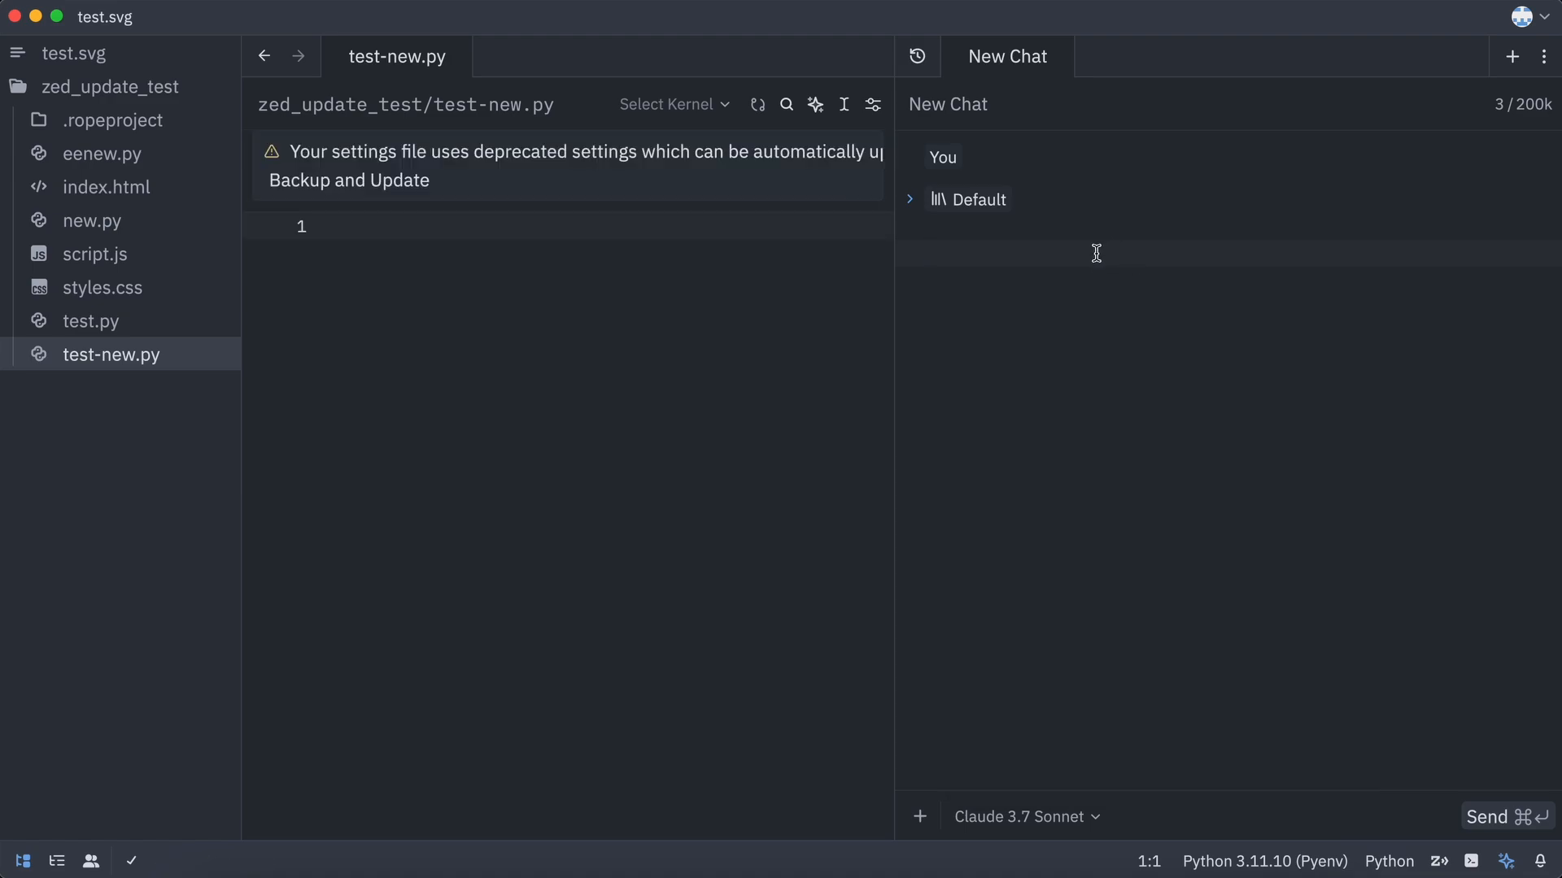
text(Which is bigger)
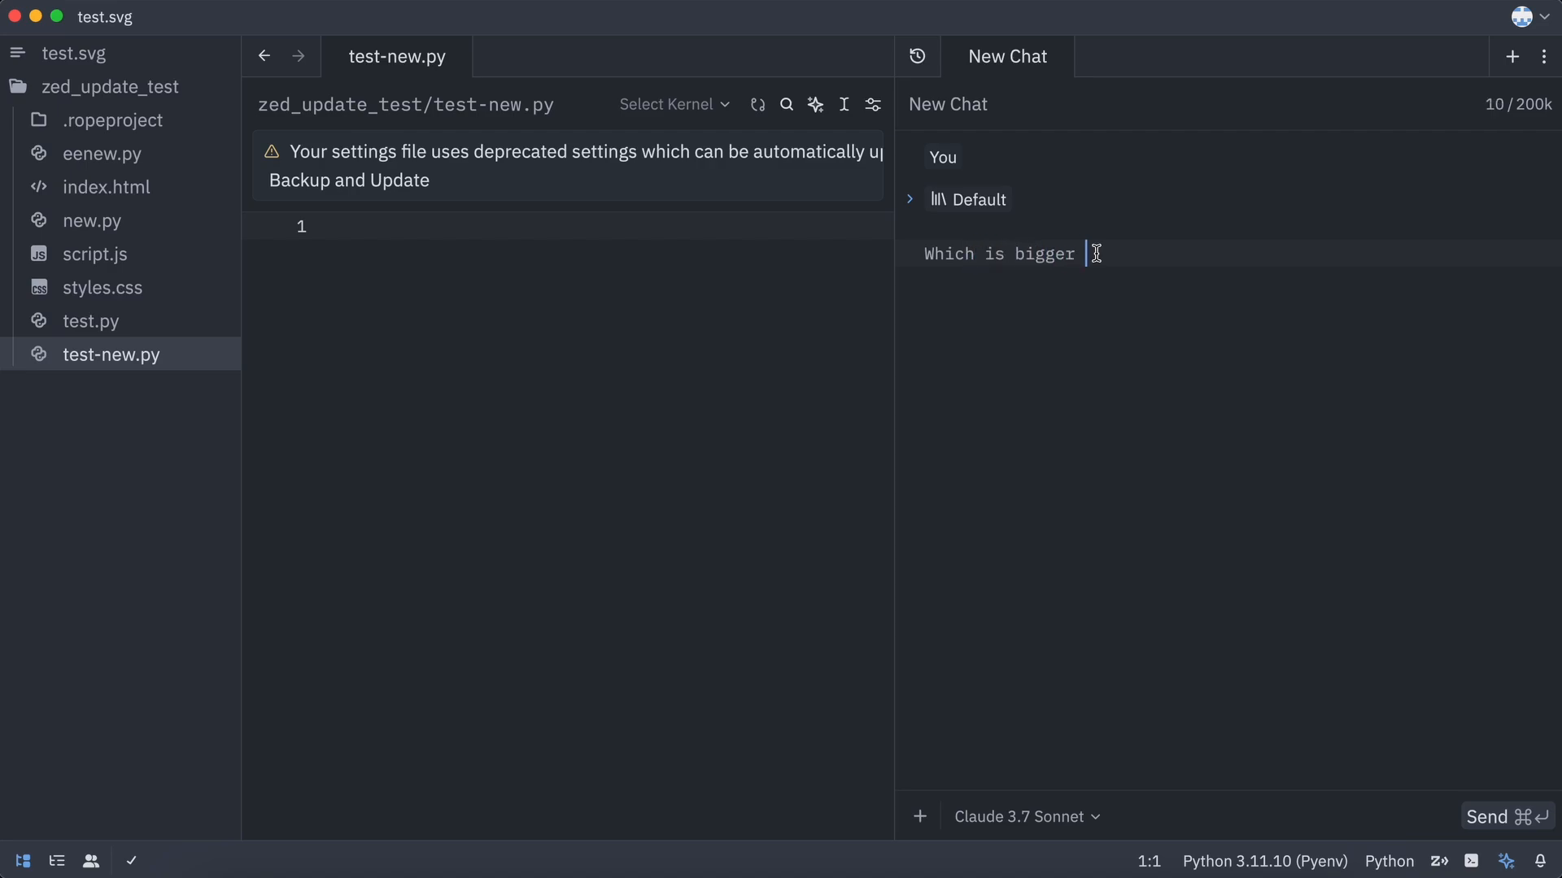
text(9.9 or 9)
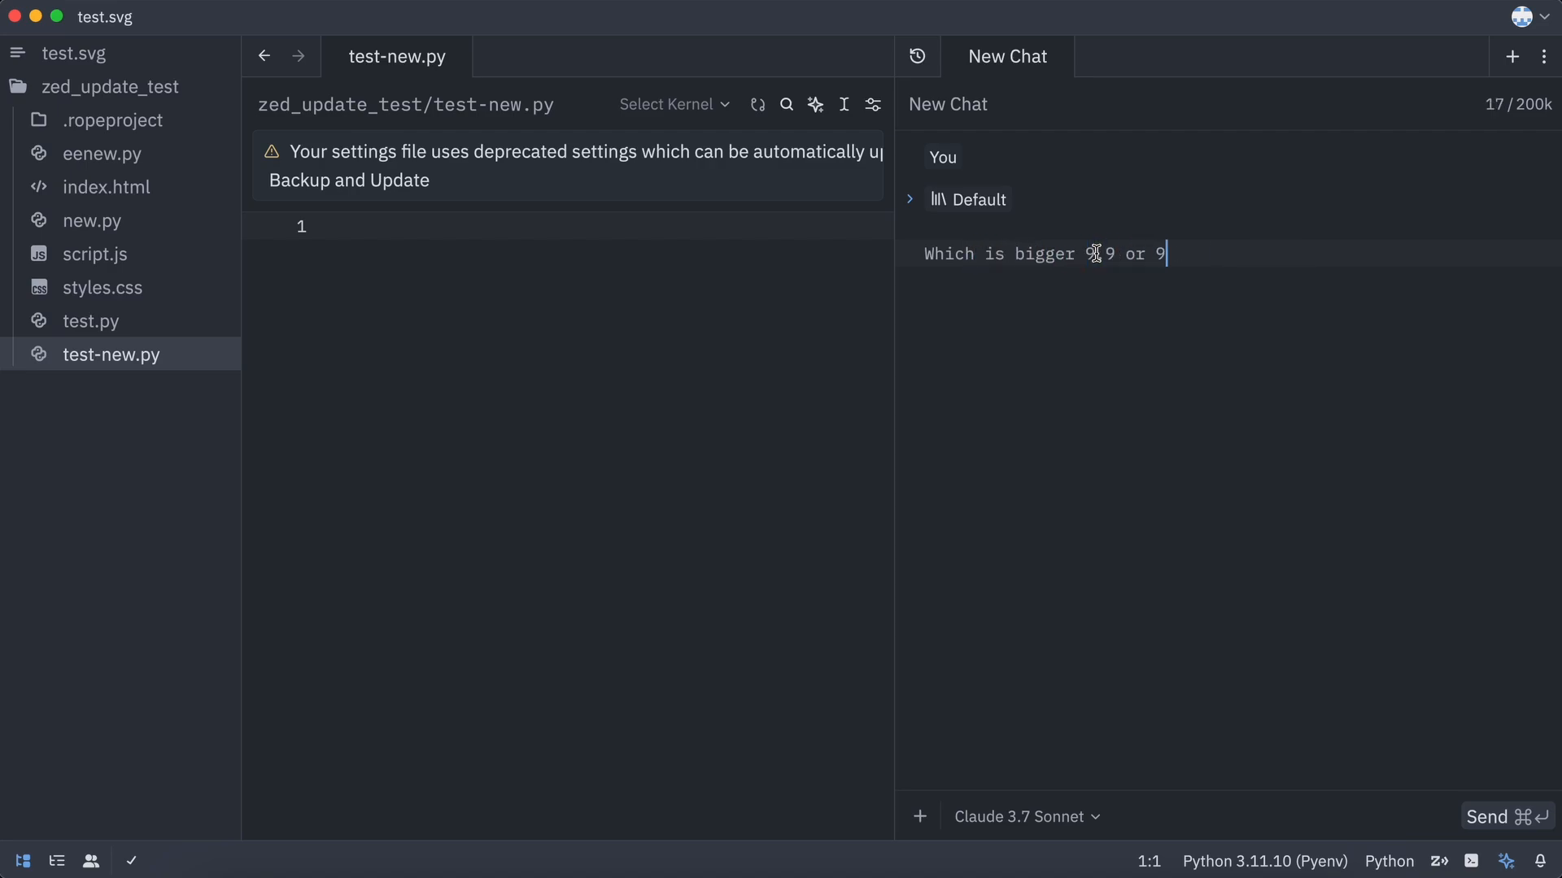
click(1487, 817)
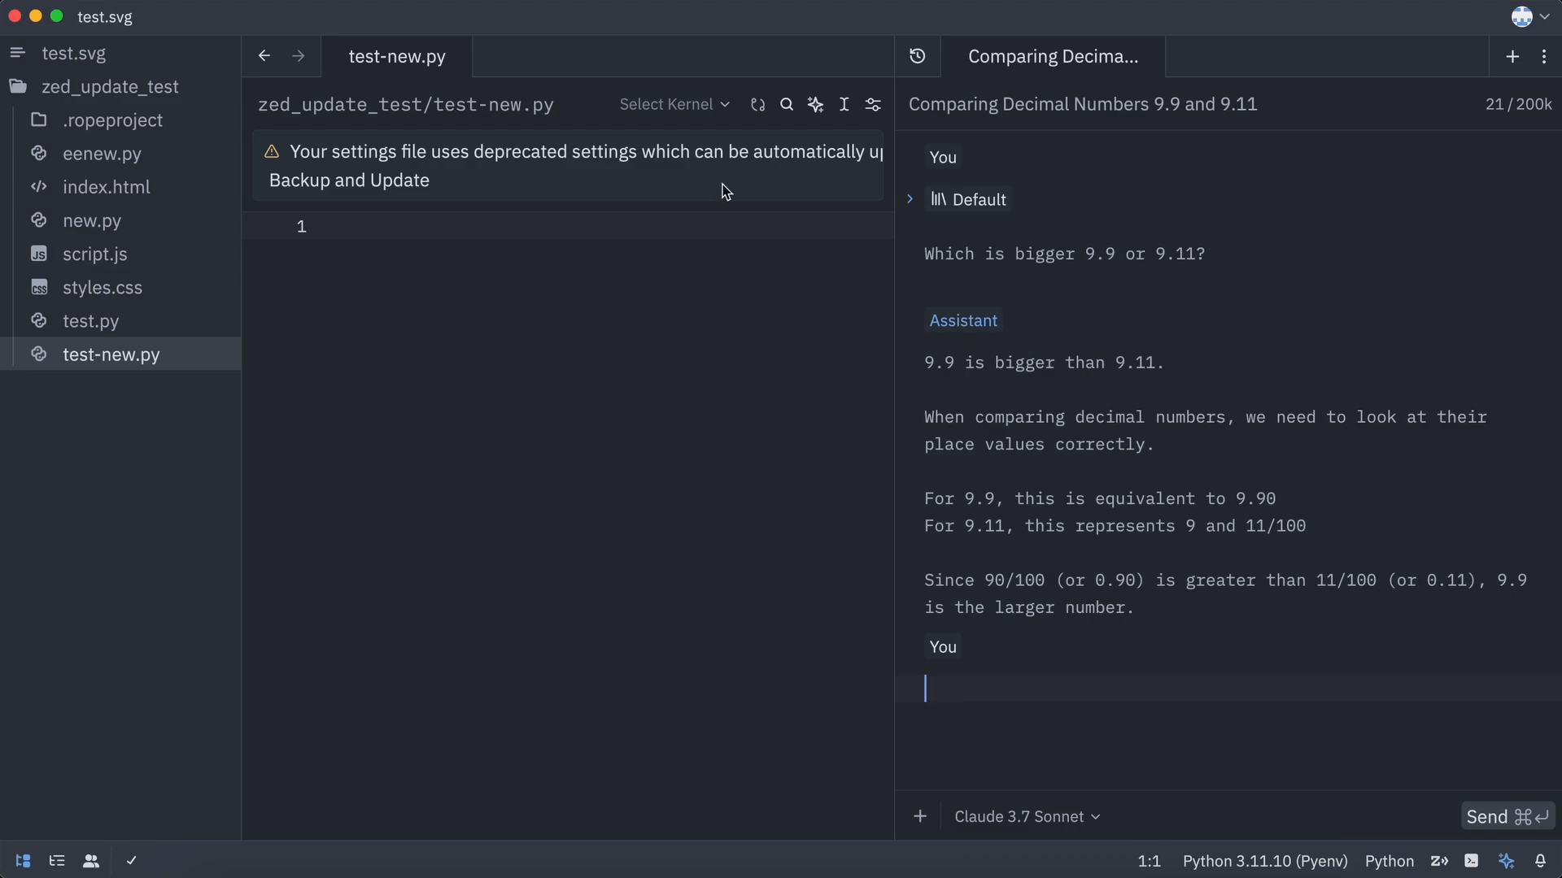
mouse_move(1009, 582)
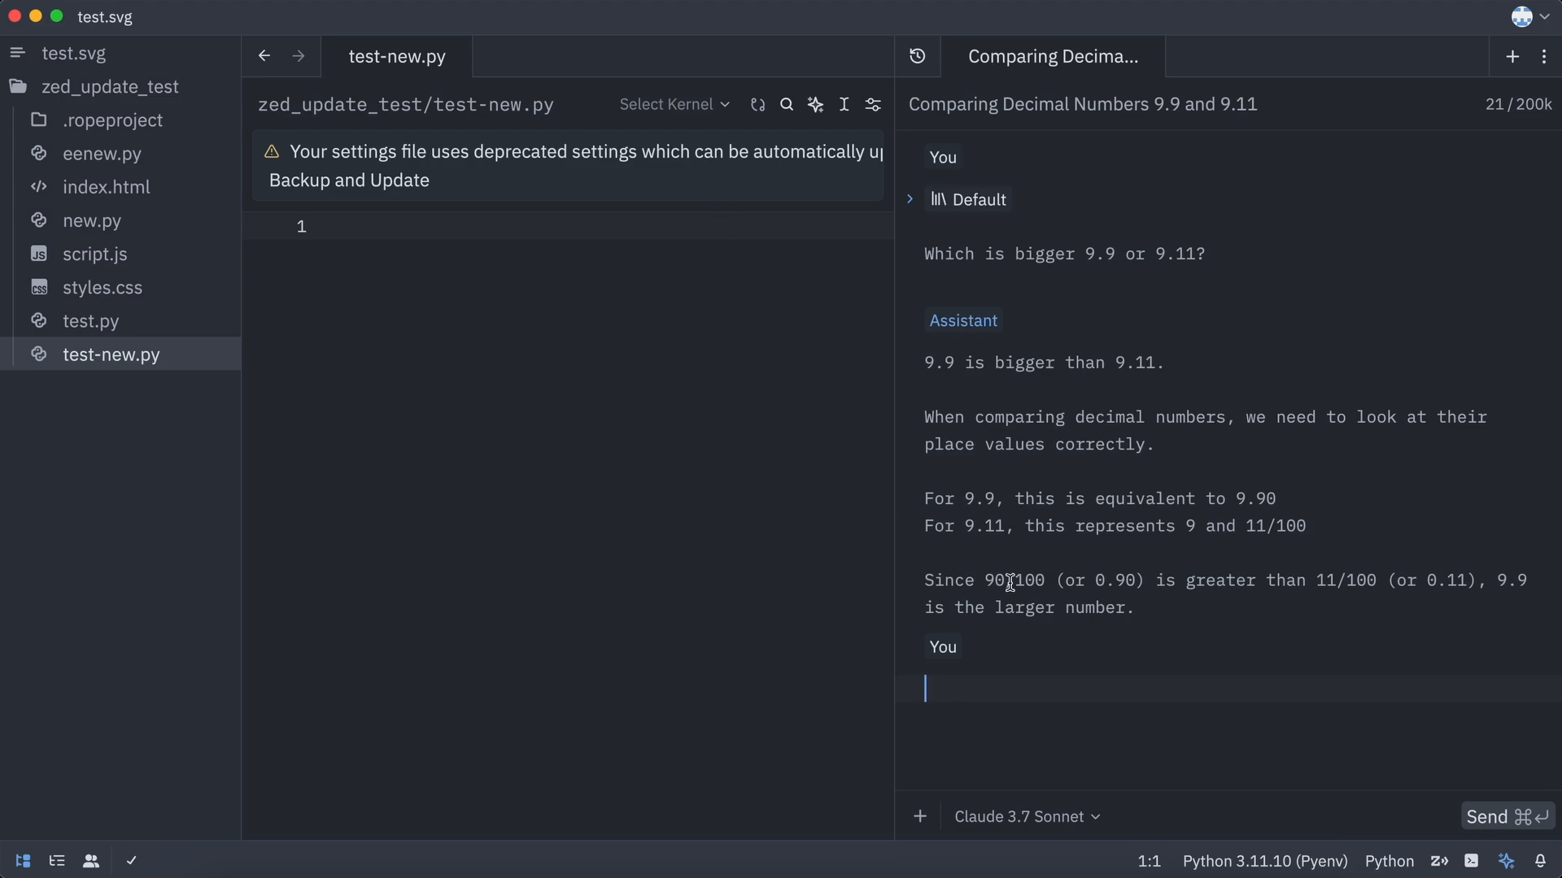
text(/)
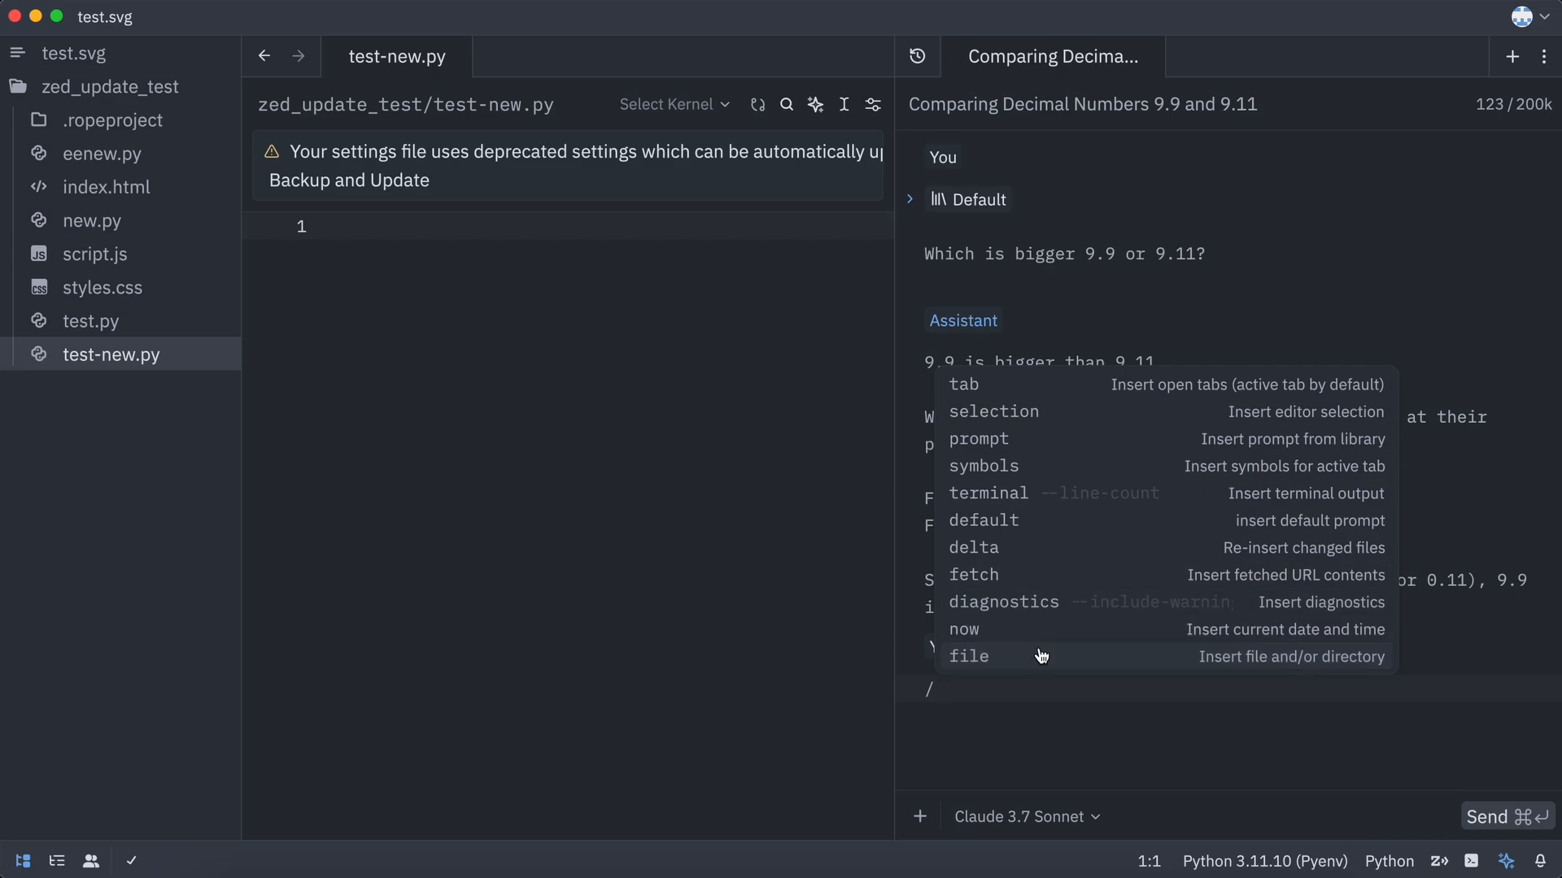
Attach test-new.py as context via the file slash command and begin a 'make a class' calculator request.
click(968, 655)
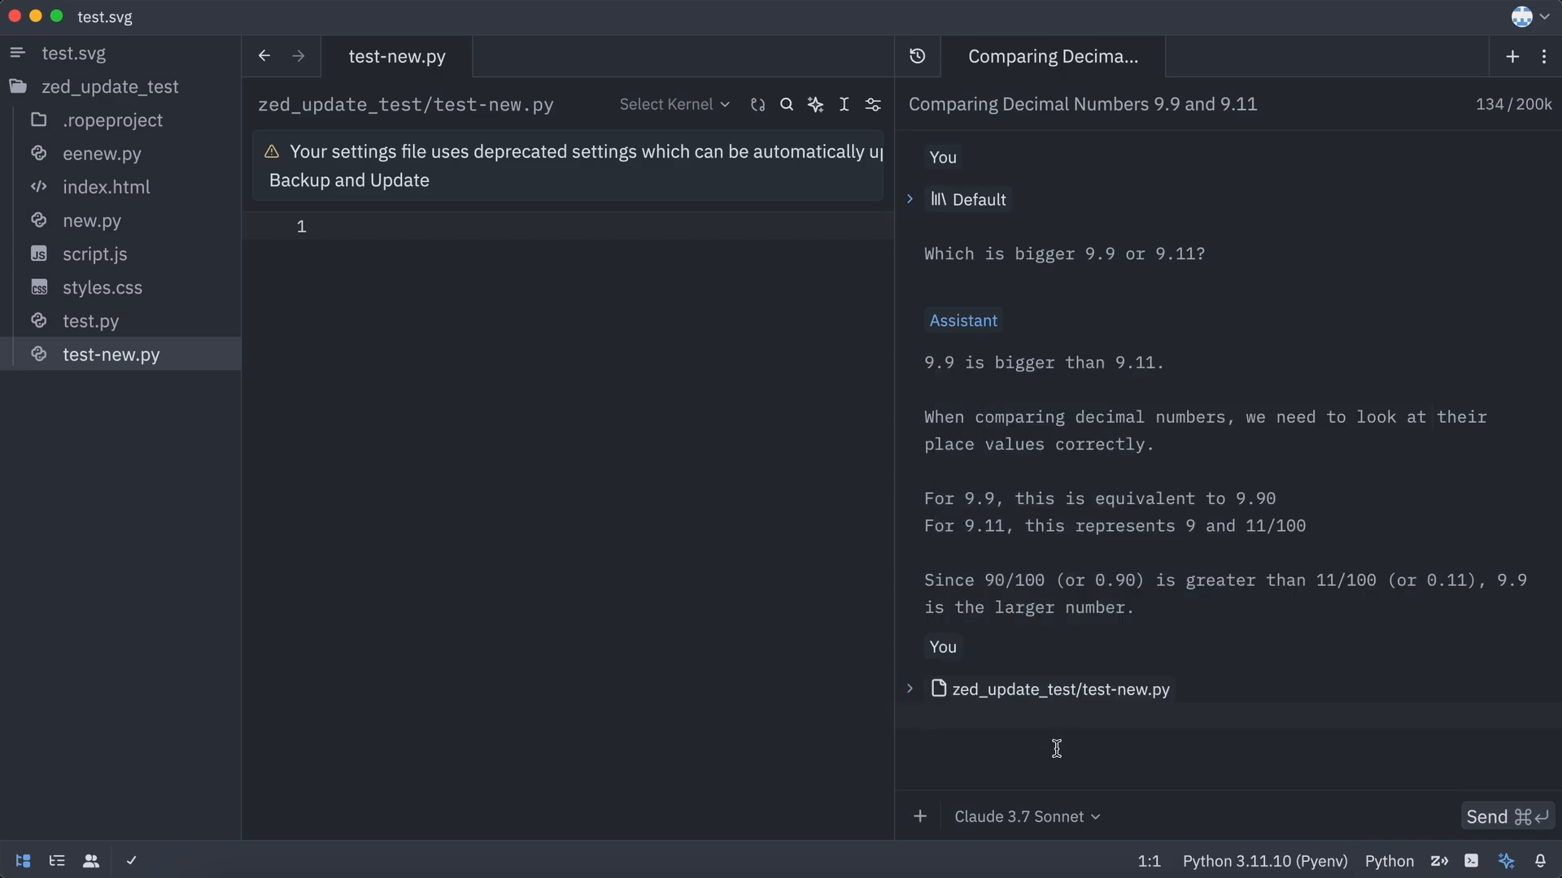
text(make a class)
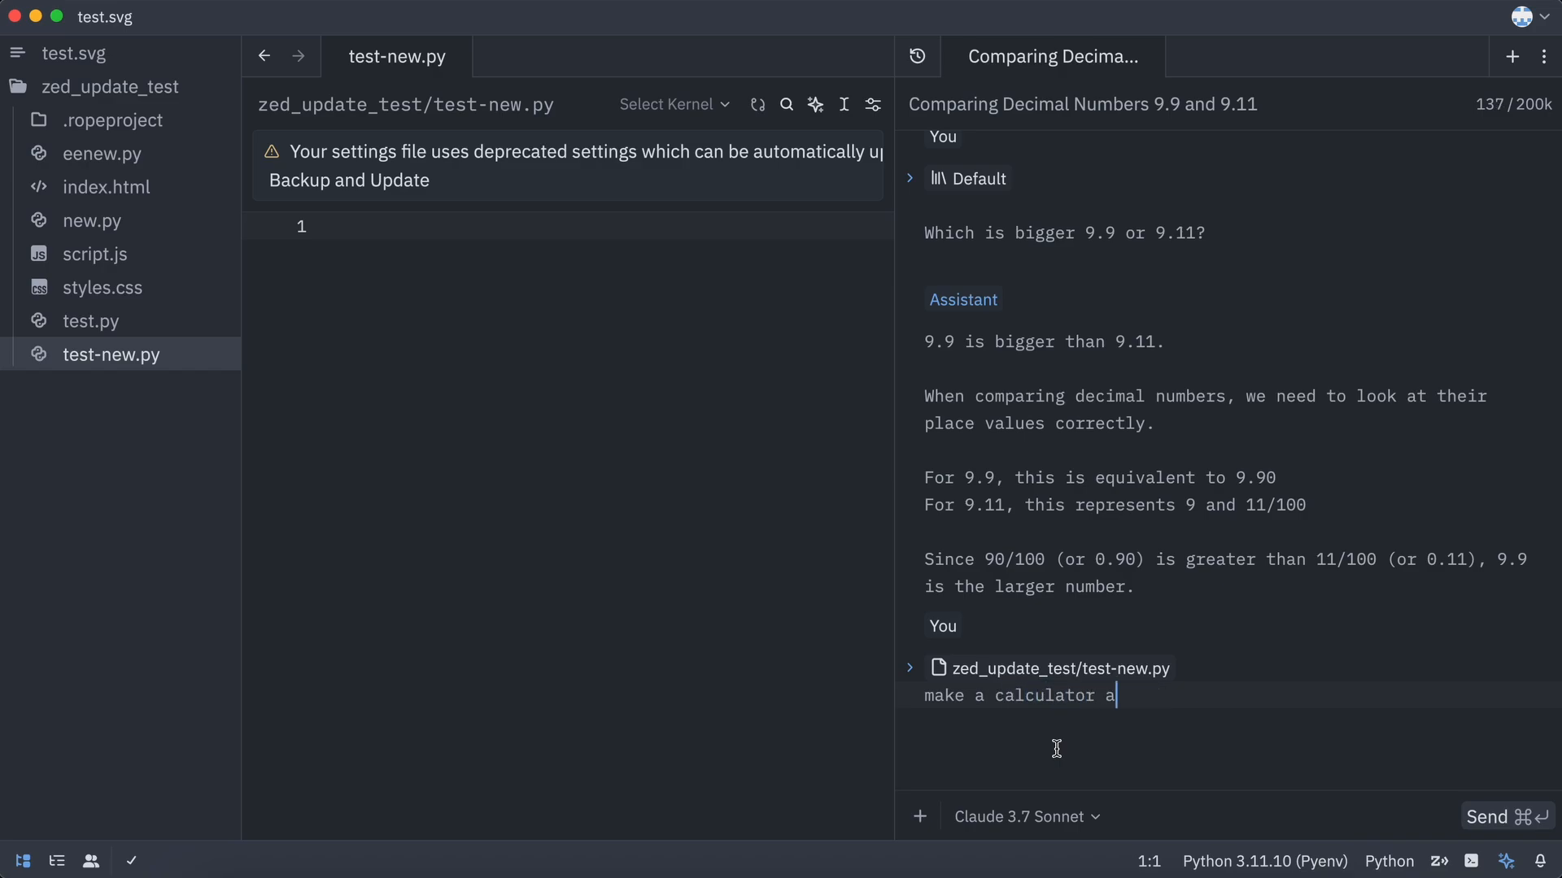
click(1507, 817)
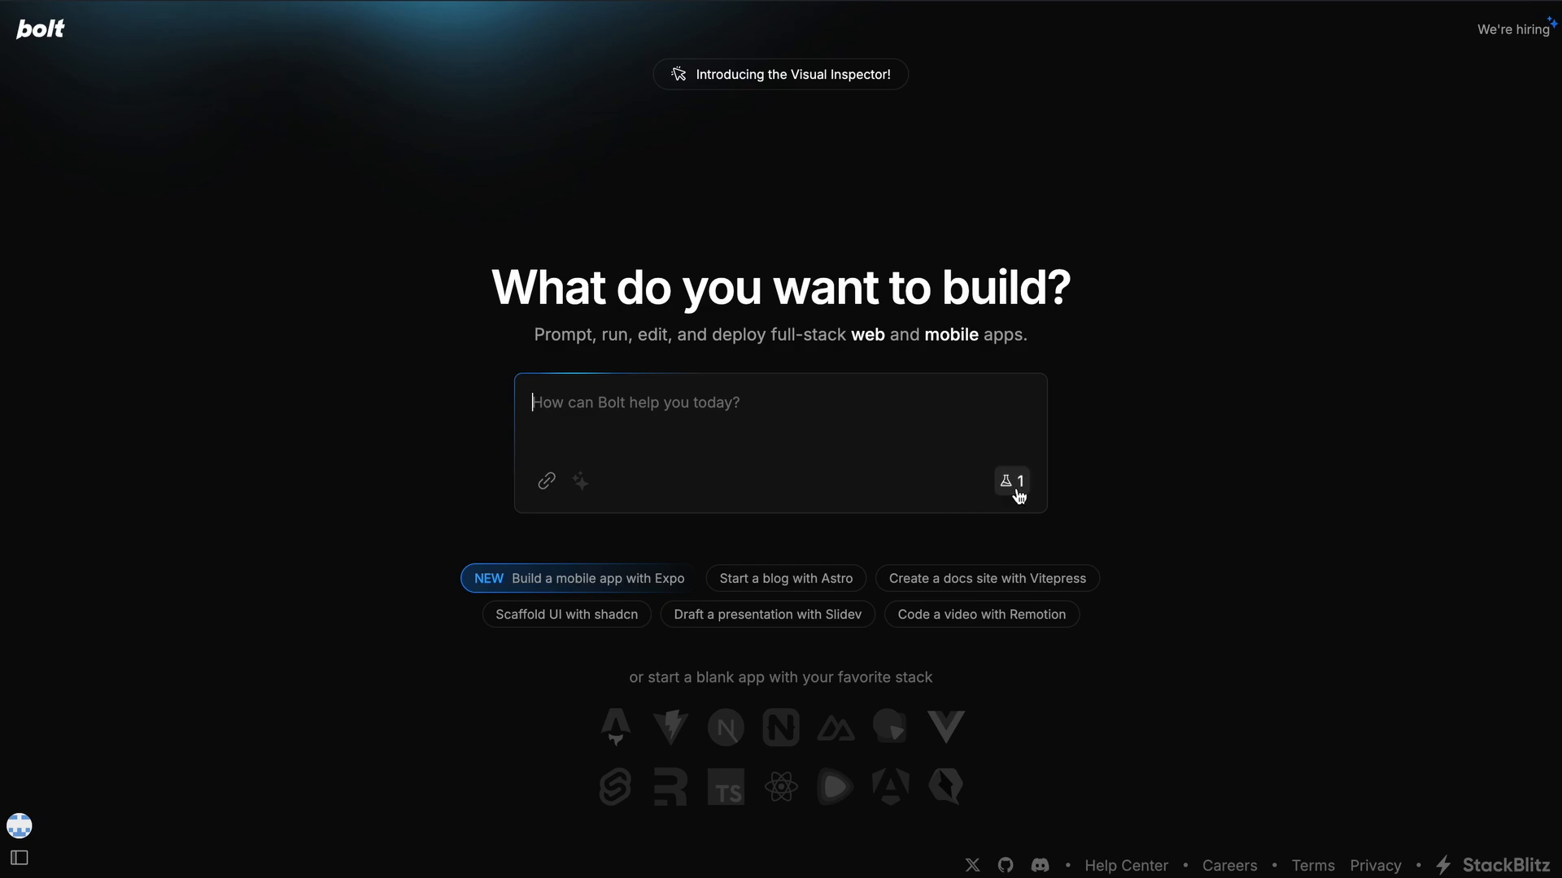
click(1012, 481)
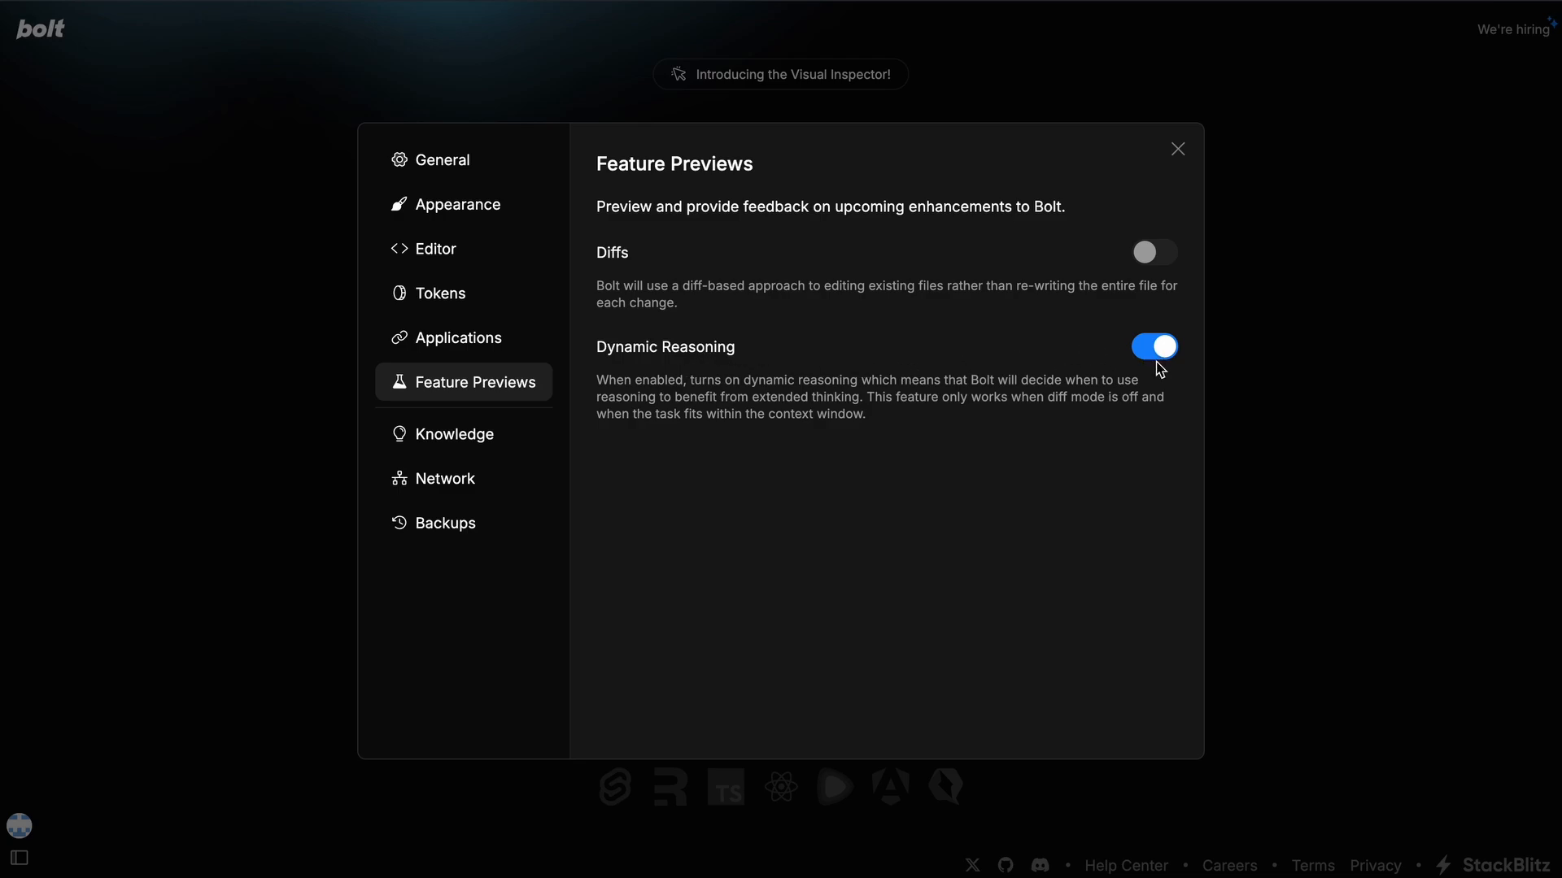
mouse_move(711, 332)
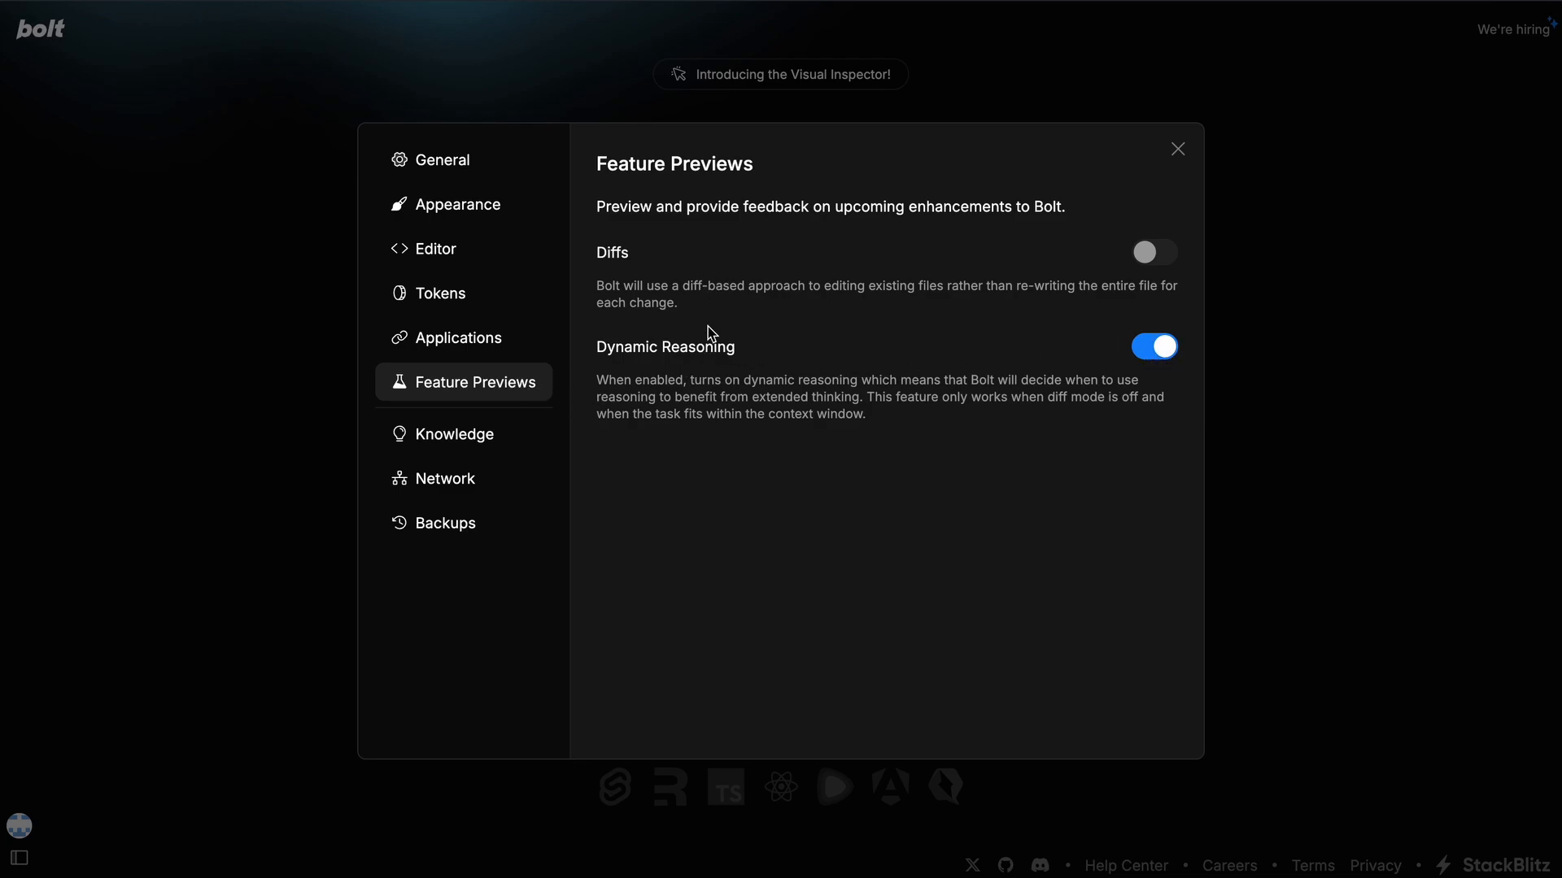
mouse_move(1175, 223)
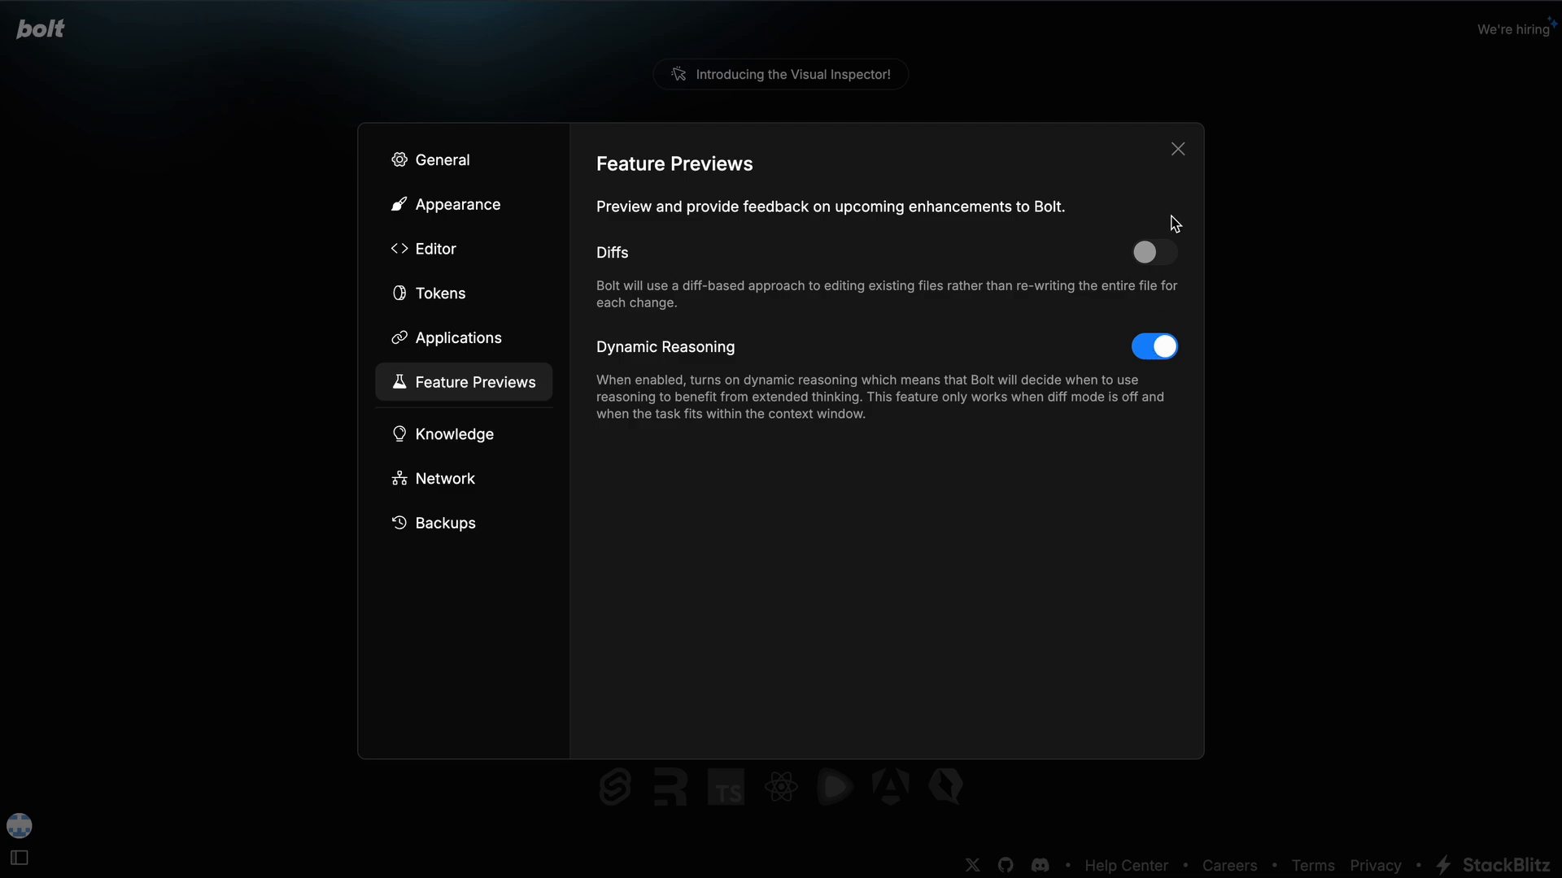
click(1176, 148)
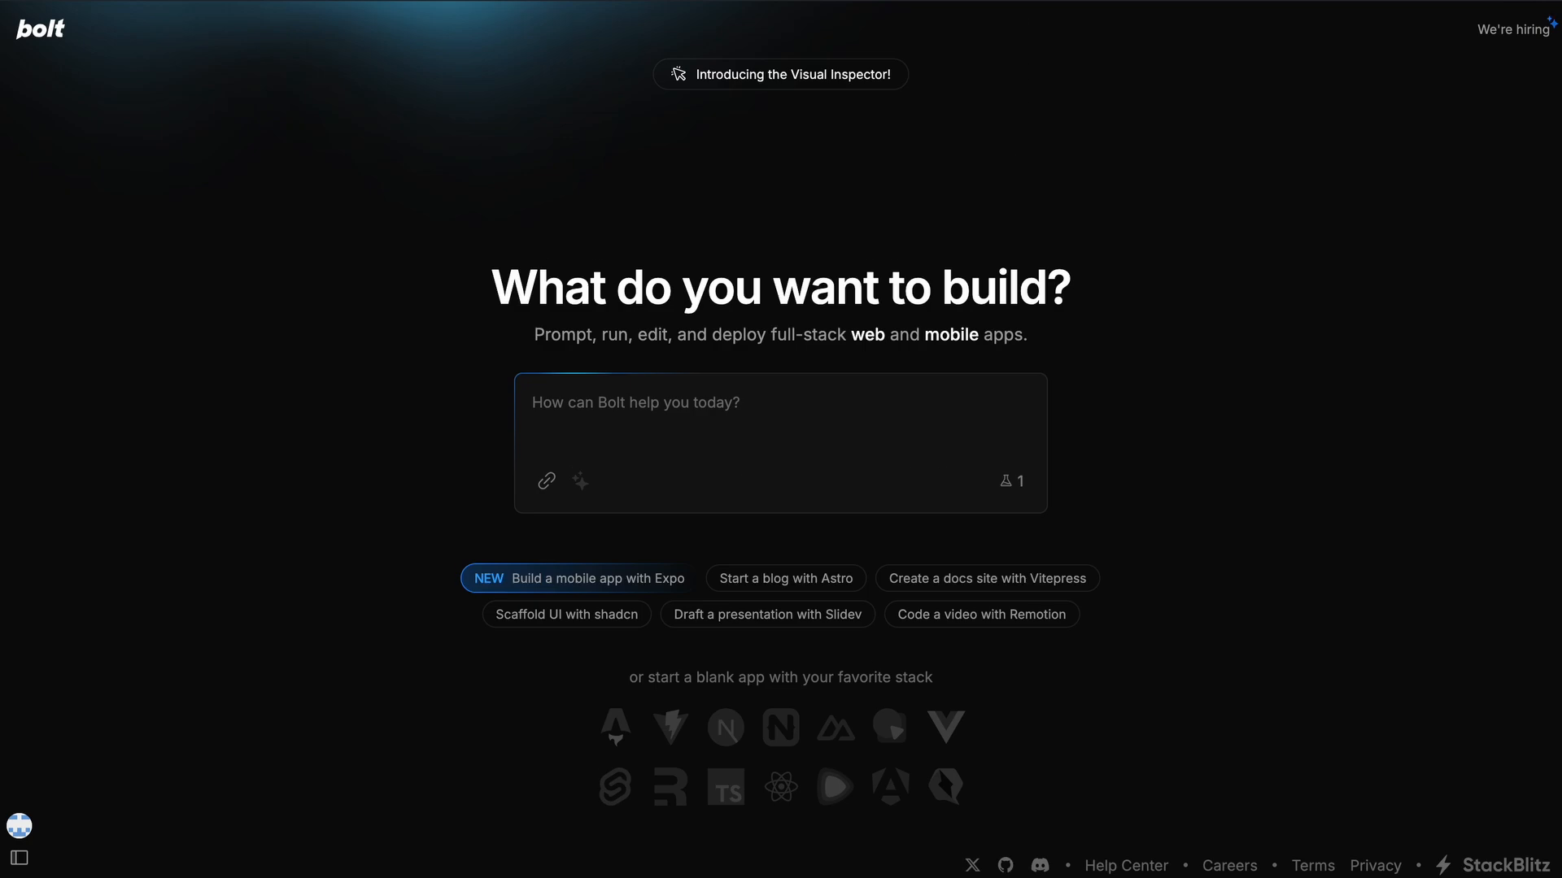
Submit 'Create me a space shooter game' to Bolt and review its planned components and files.
text(Create me a space shooter game)
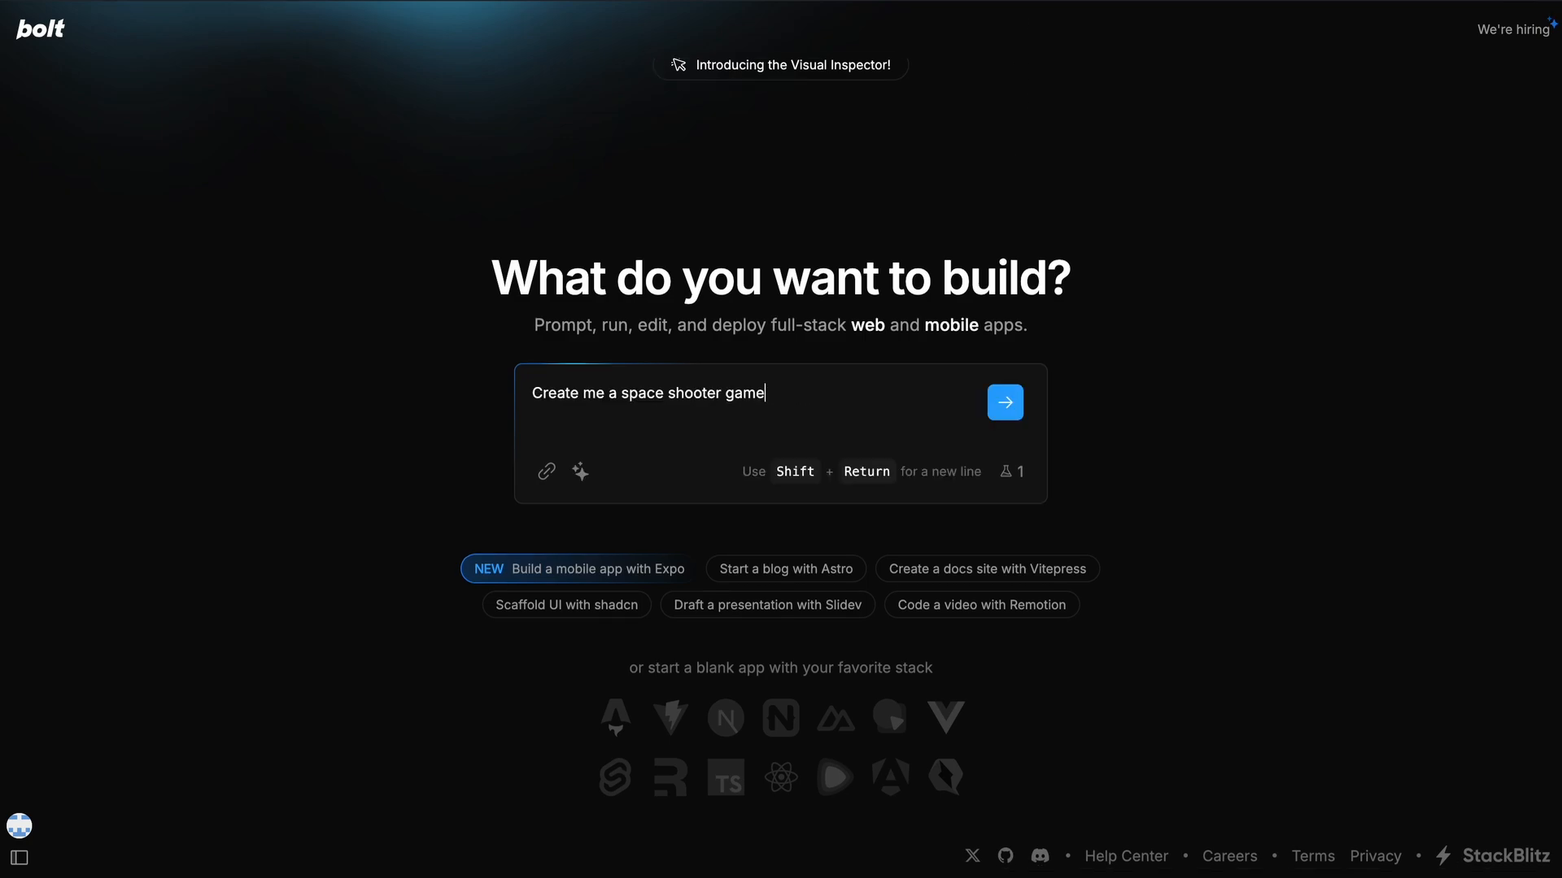
click(1004, 402)
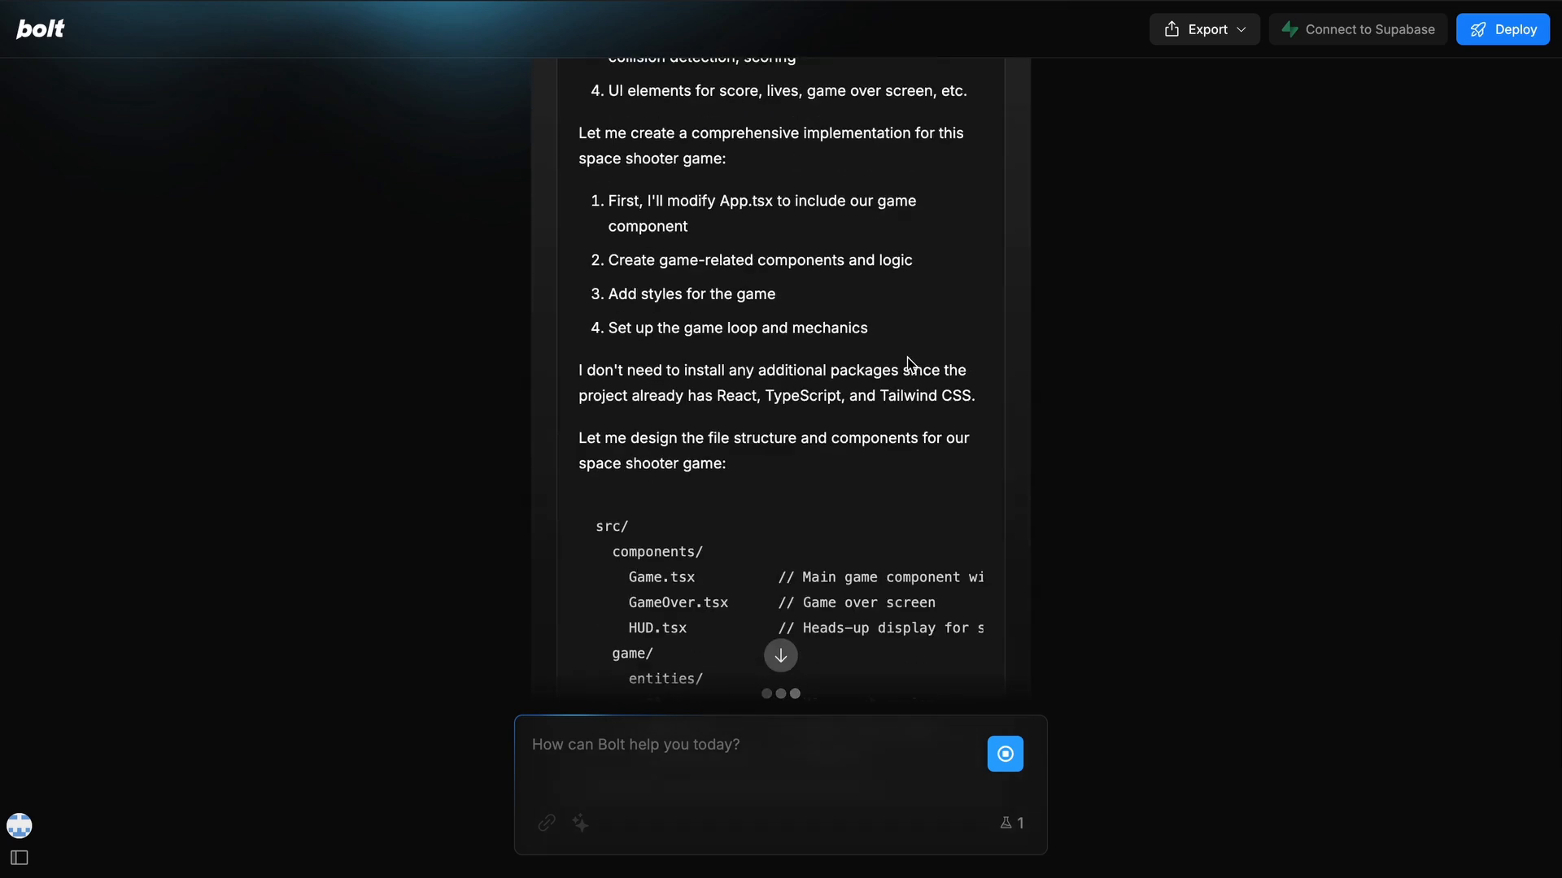
scroll(down, 3)
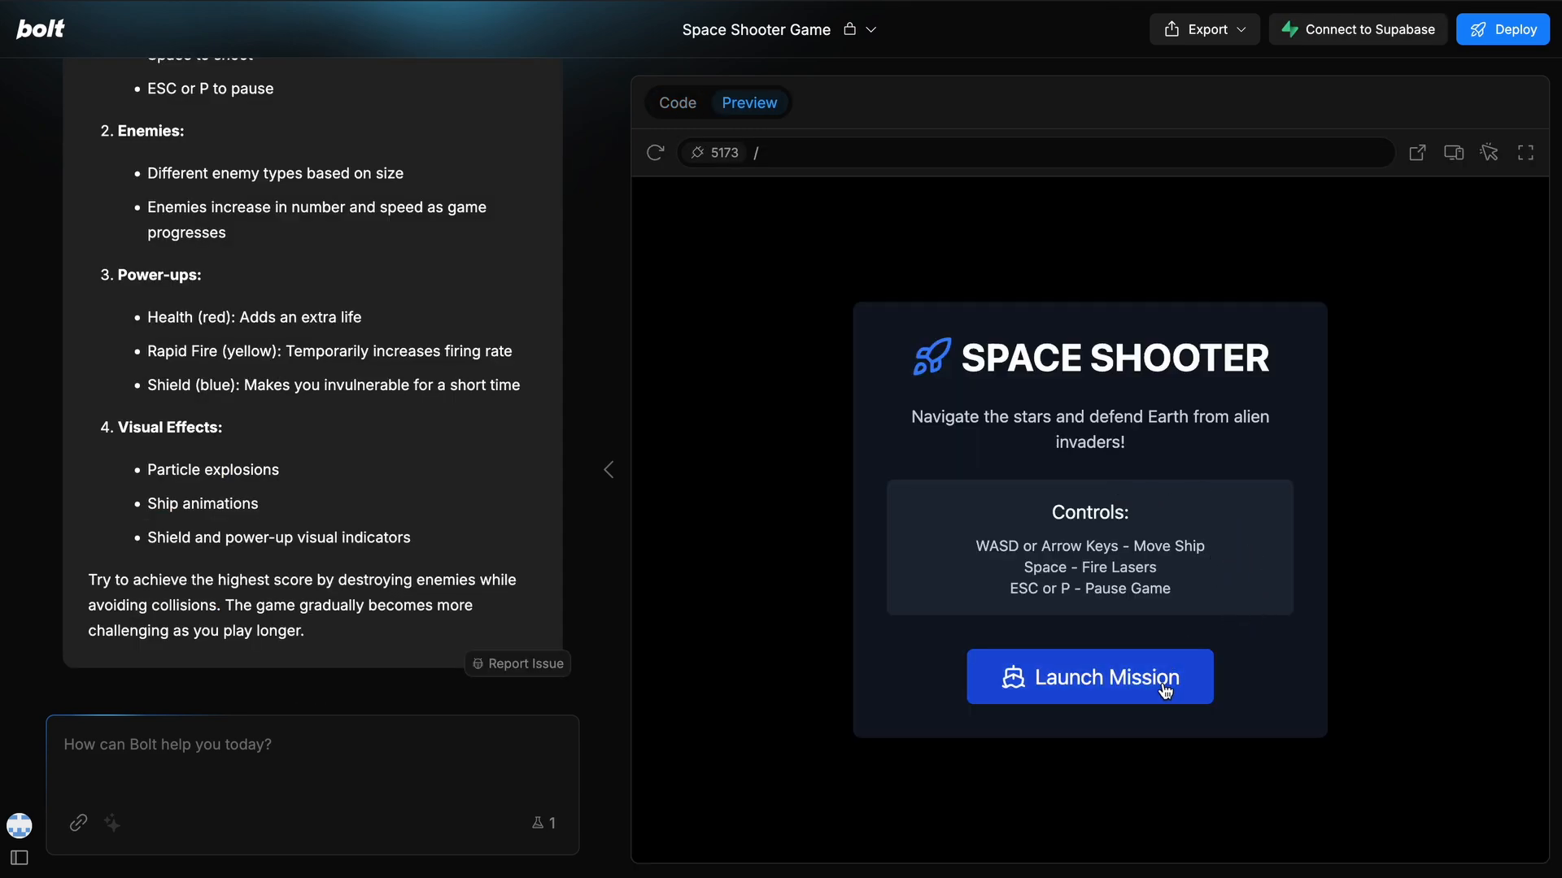
Launch Mission in the preview, play to Game Over, then Try Again for a new round.
click(1090, 677)
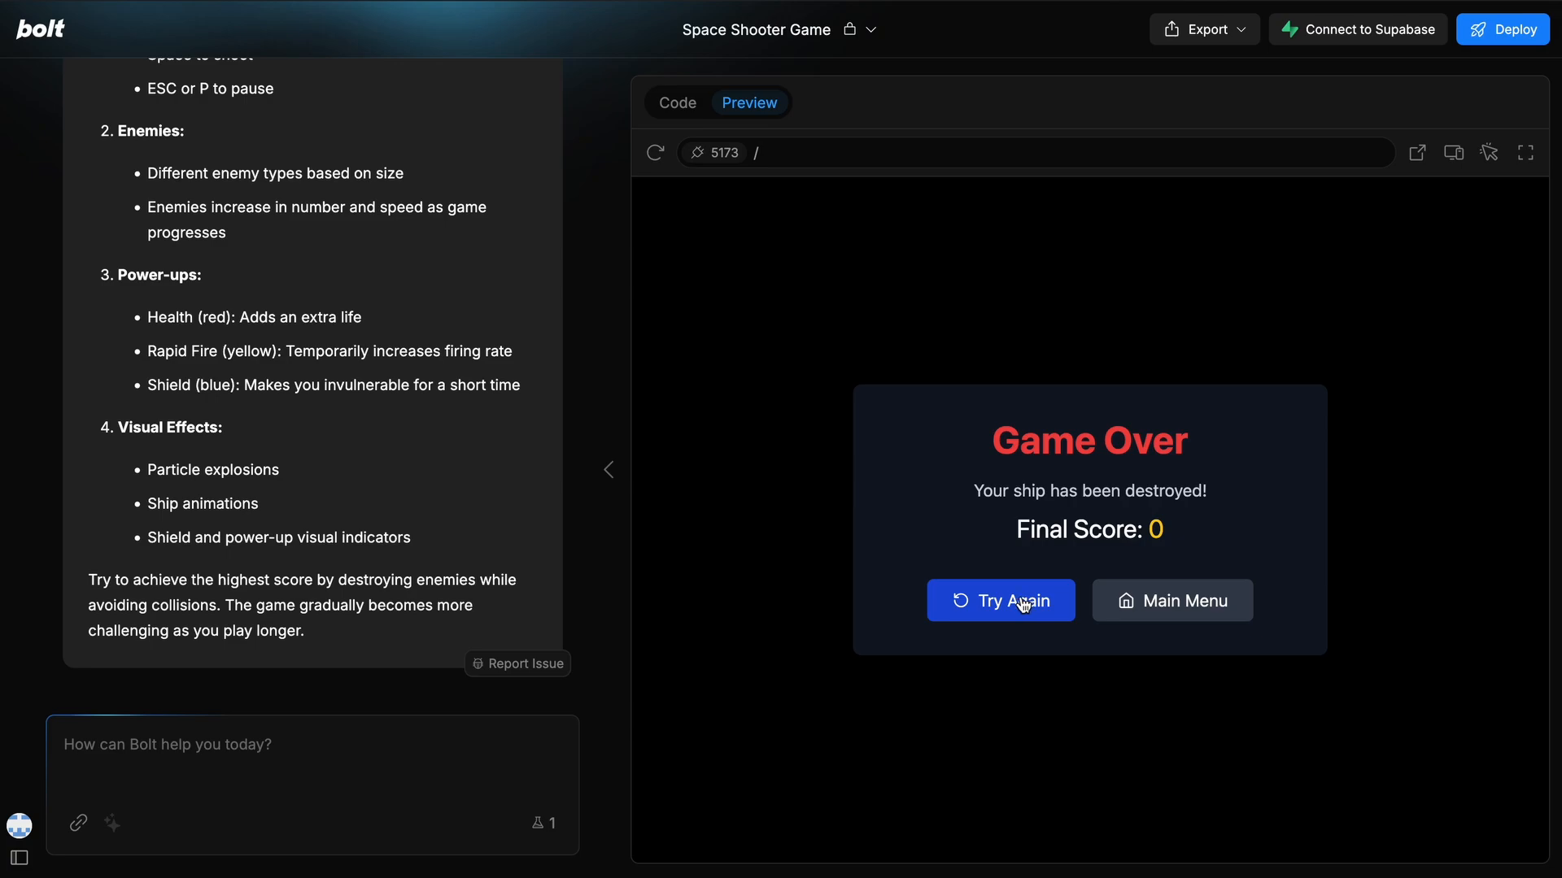
click(1000, 600)
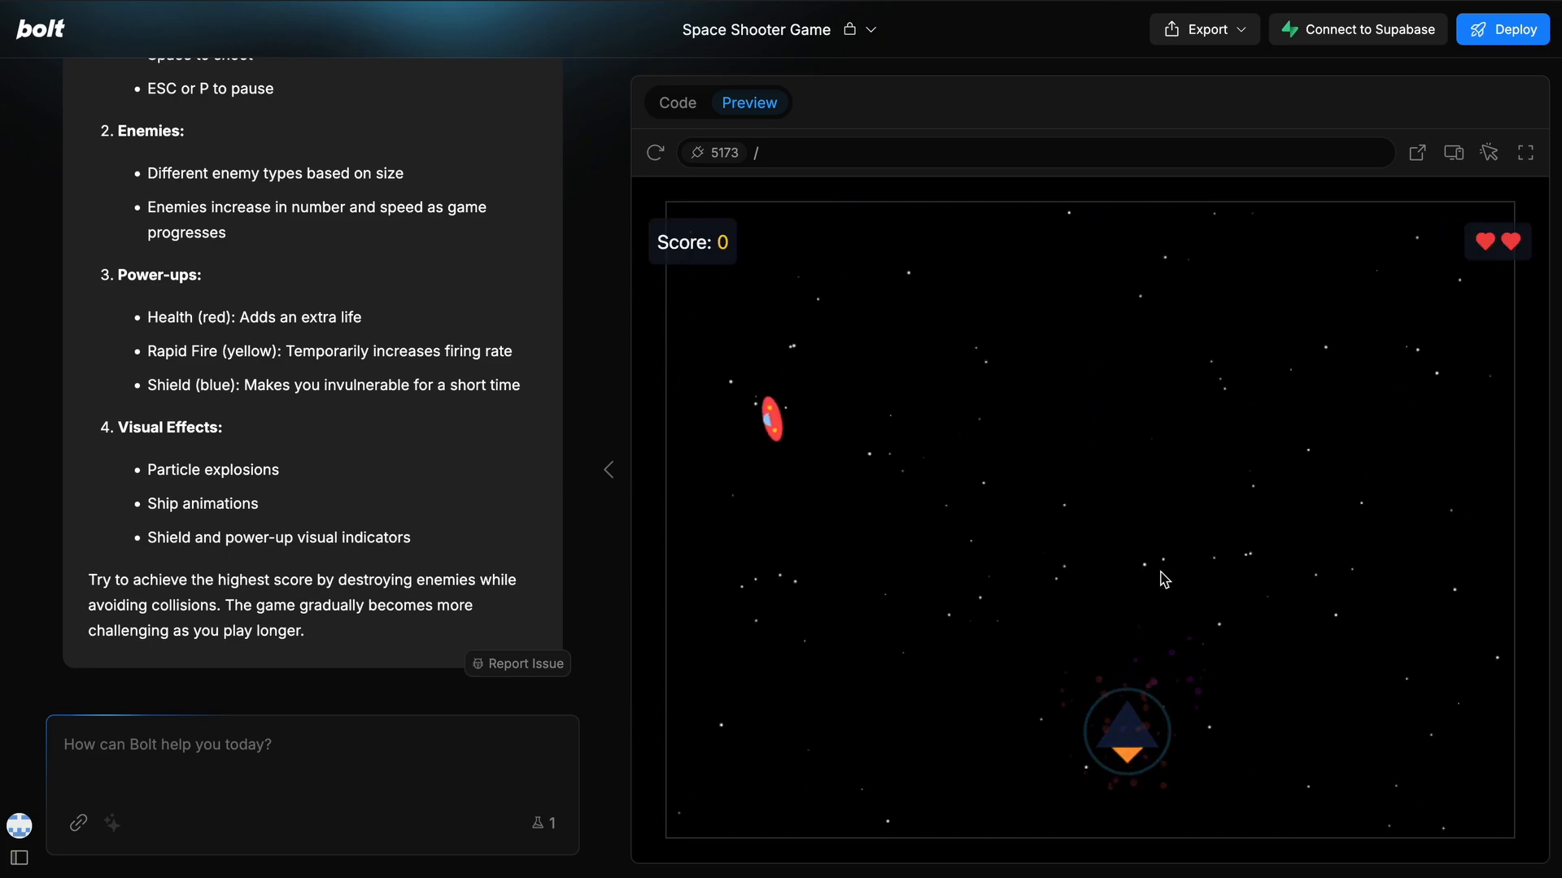